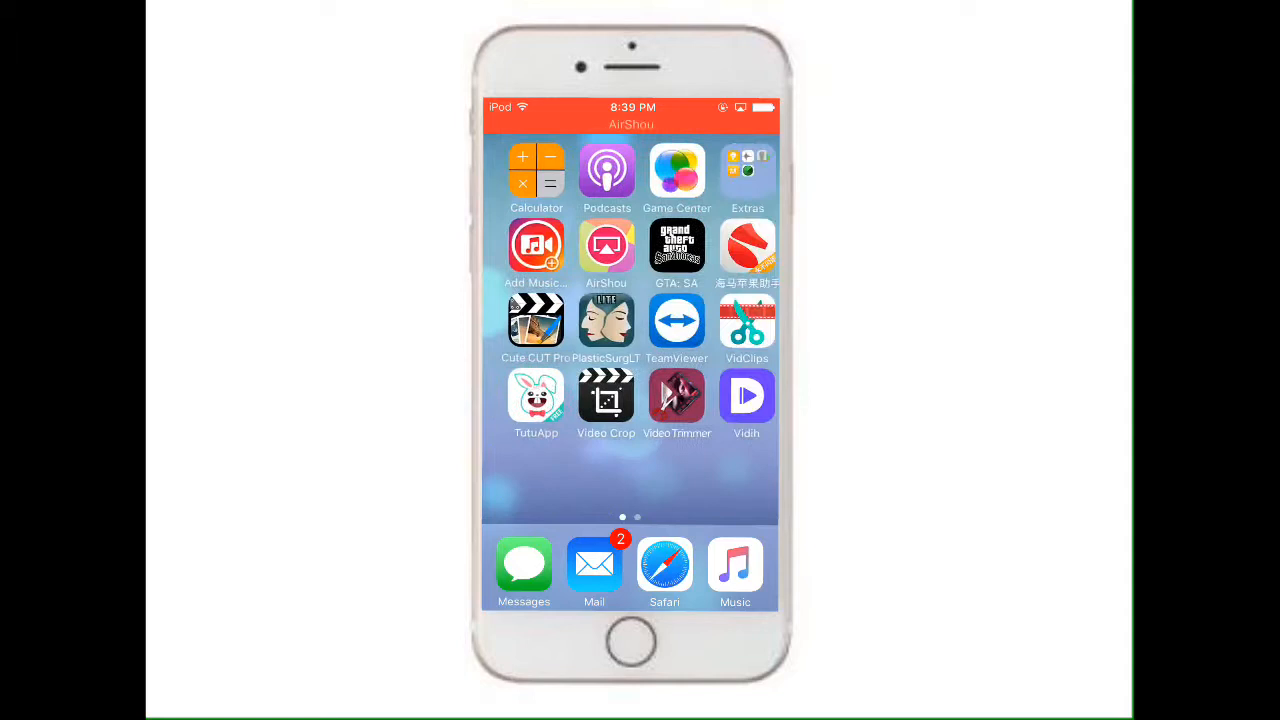
Swipe through the home screen pages and pull down to open an empty Spotlight Search.
scroll("left", 3)
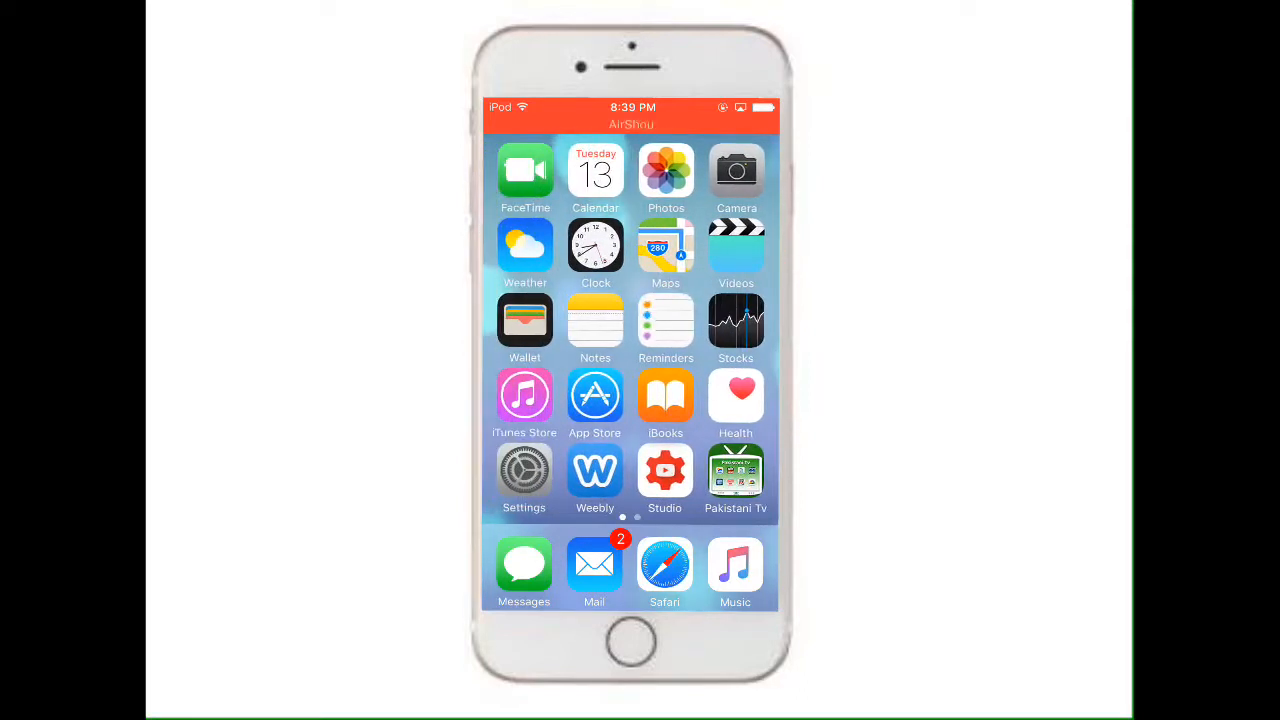
scroll("left", 3)
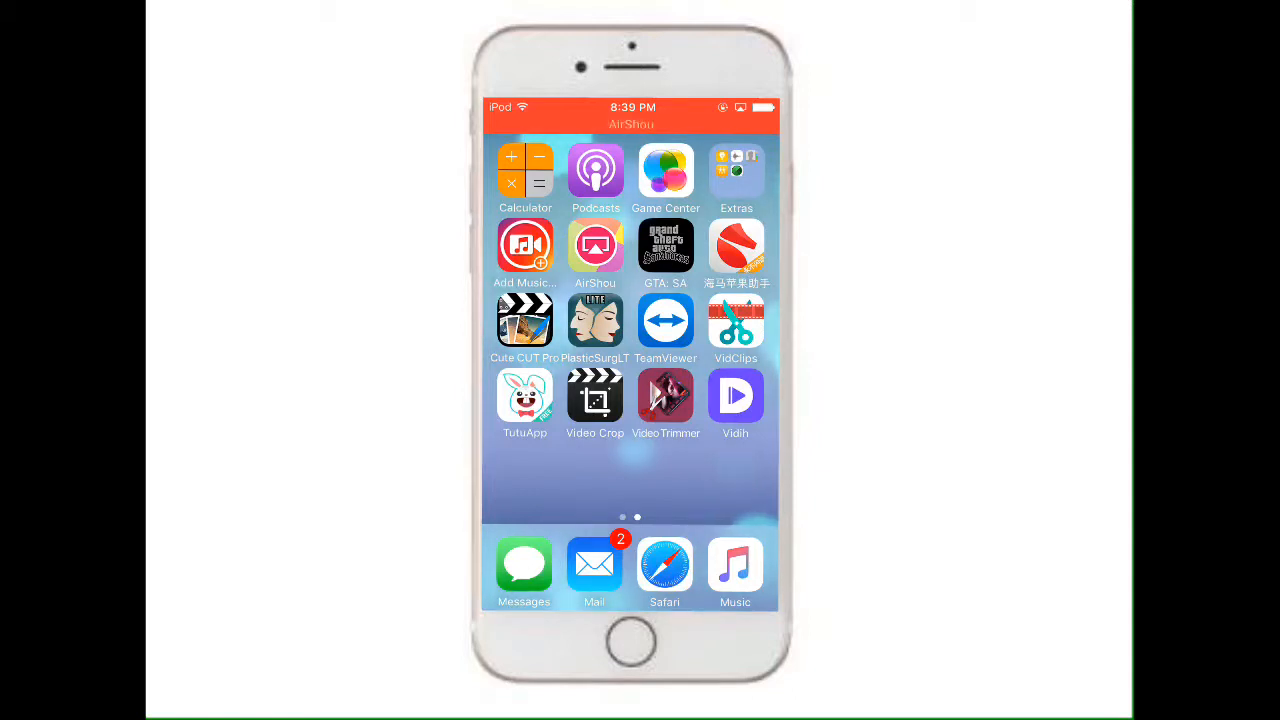
left_click_drag(664, 245, 630, 400)
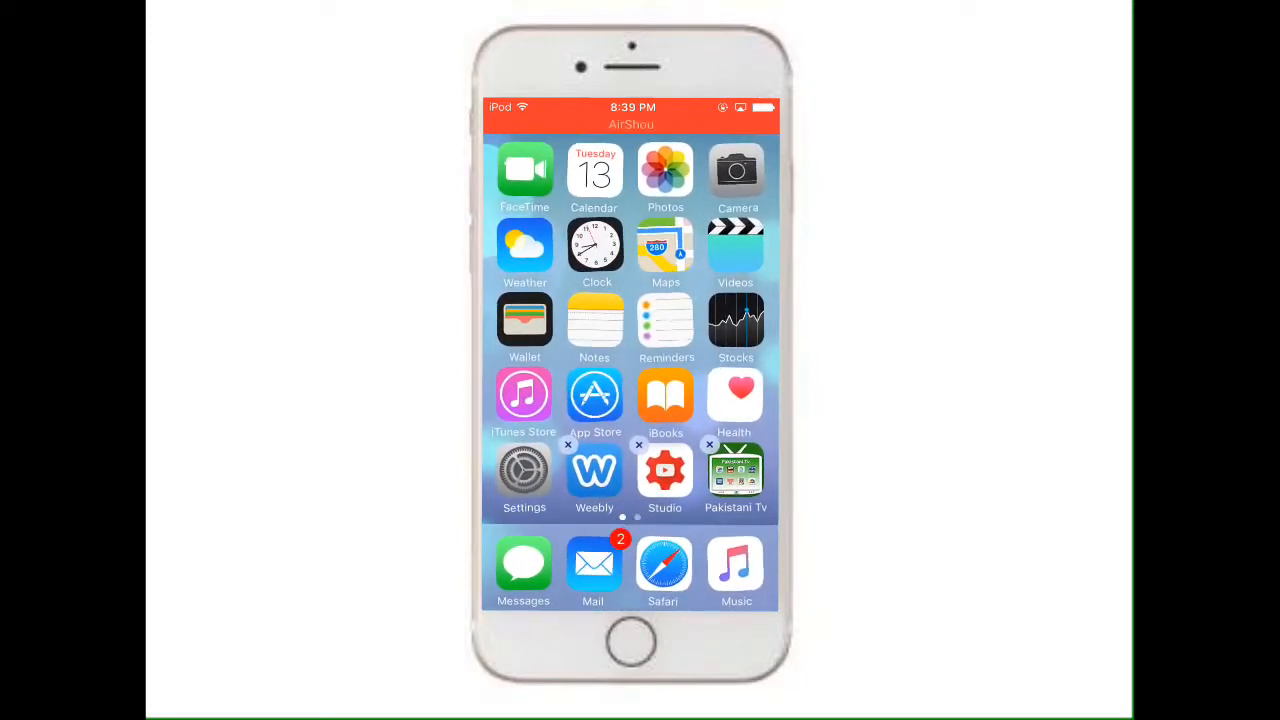
scroll("left", 3)
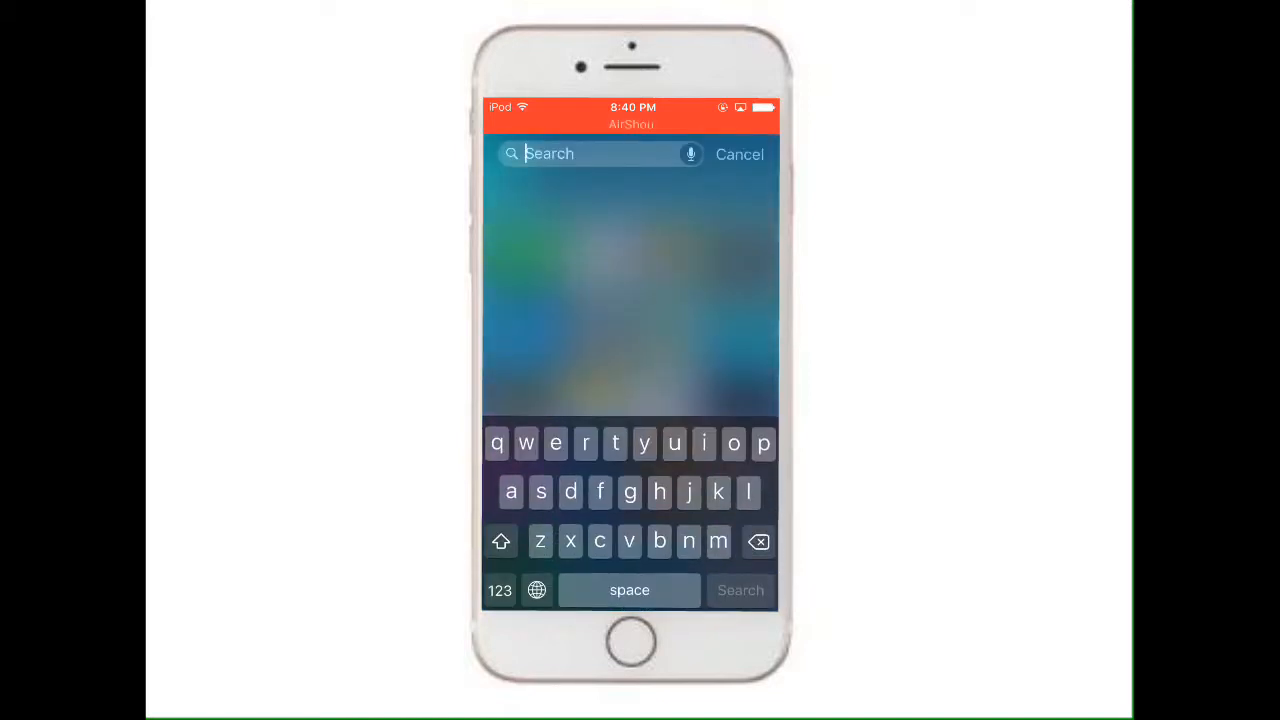
Search Spotlight for 'gta' and 'san', then clear the query.
type("gta")
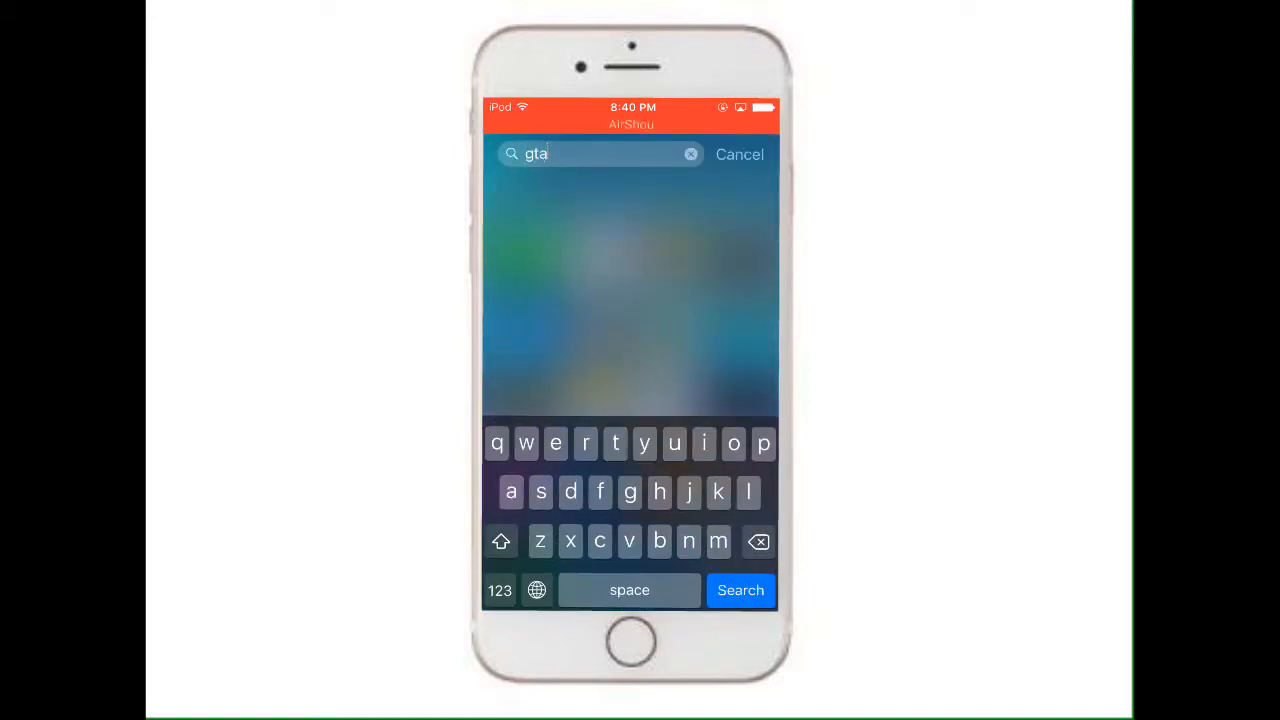
type("san")
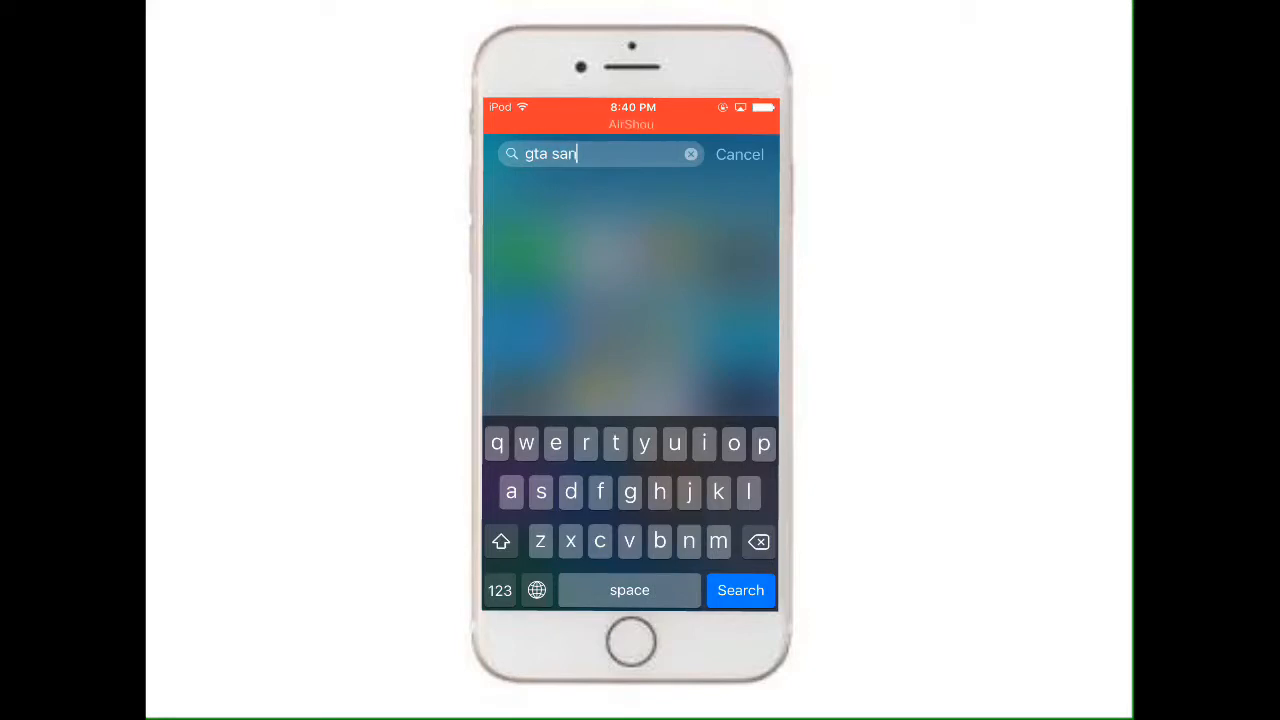
left_click(758, 541)
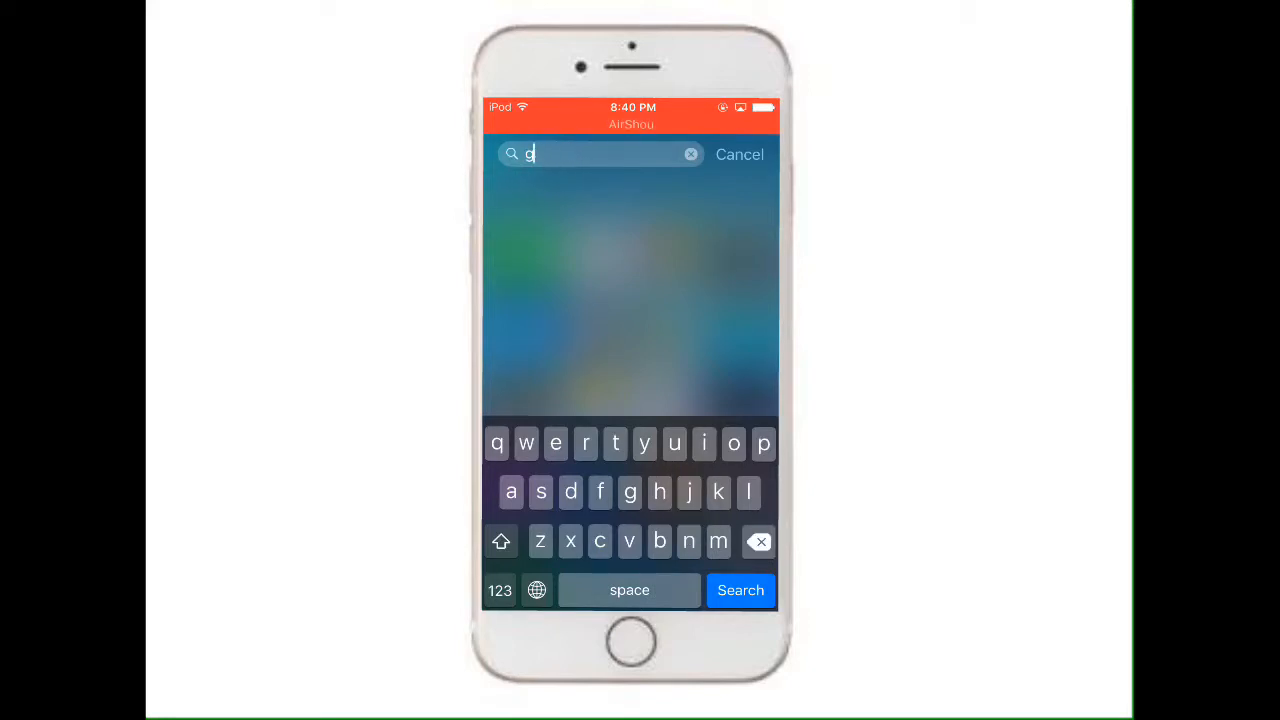
Retry the search with 'san', clear it, and search 'gta' again.
type("sandr")
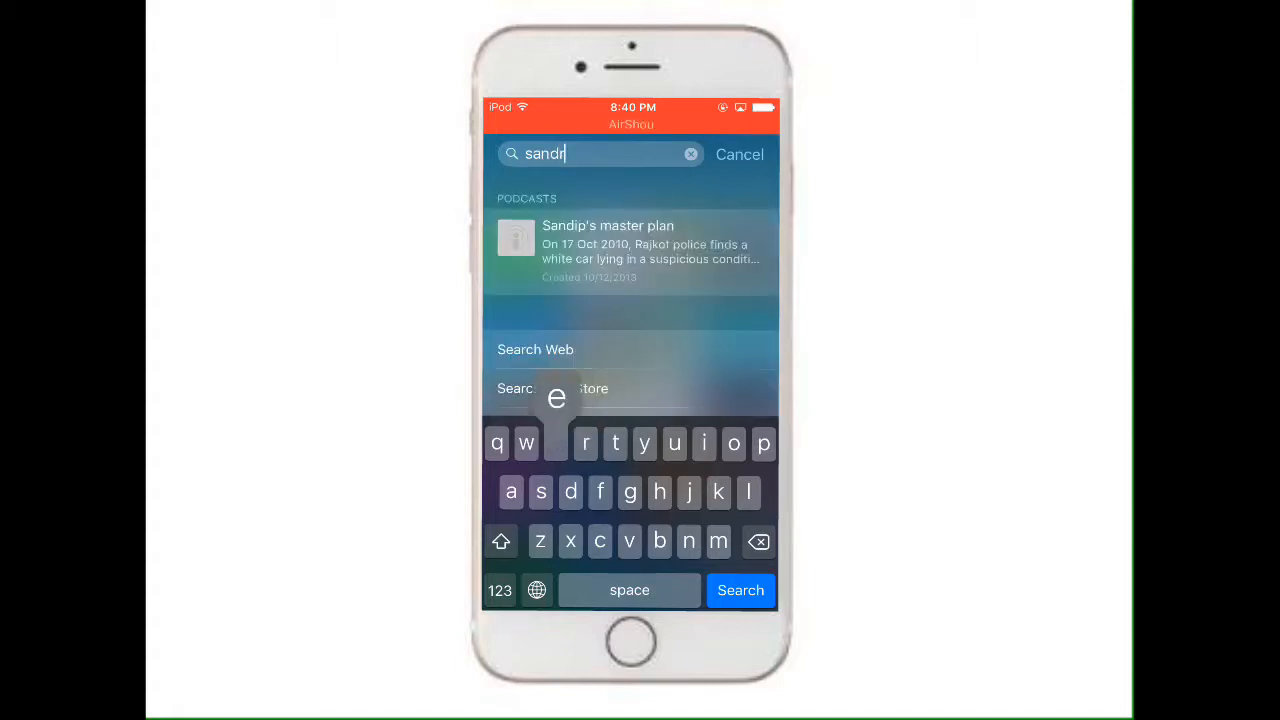
left_click(691, 154)
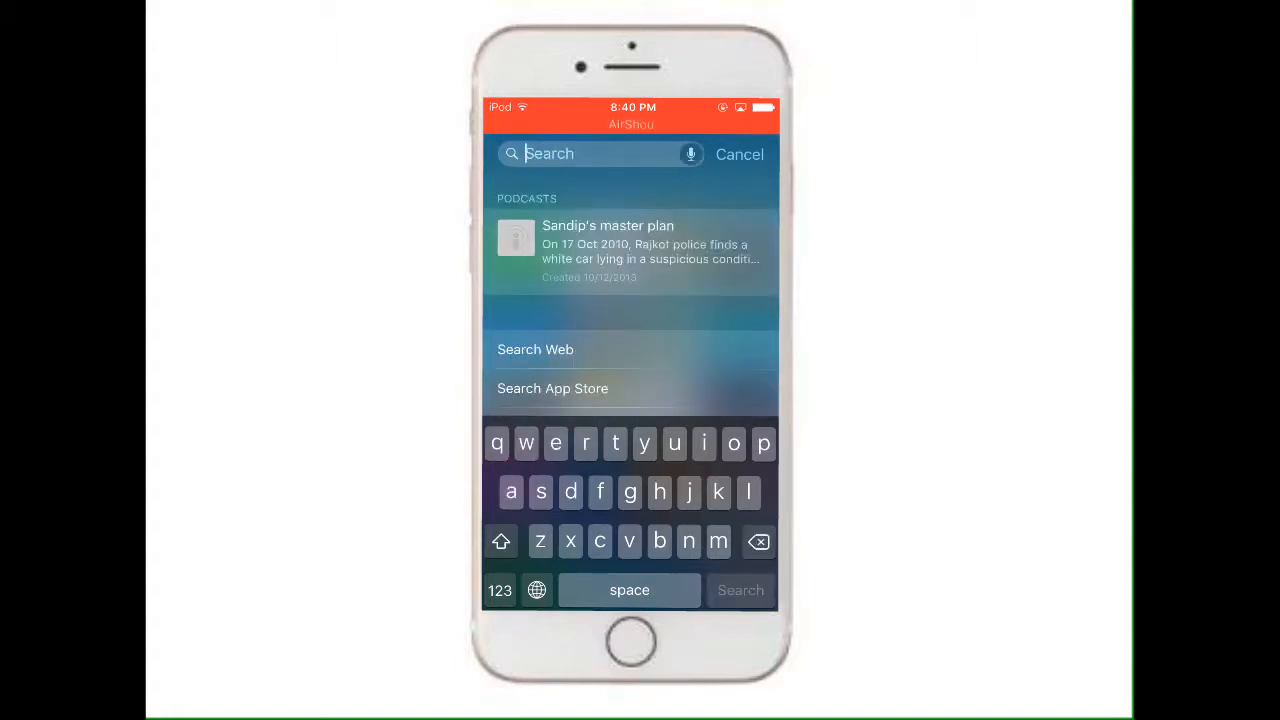
type("gta")
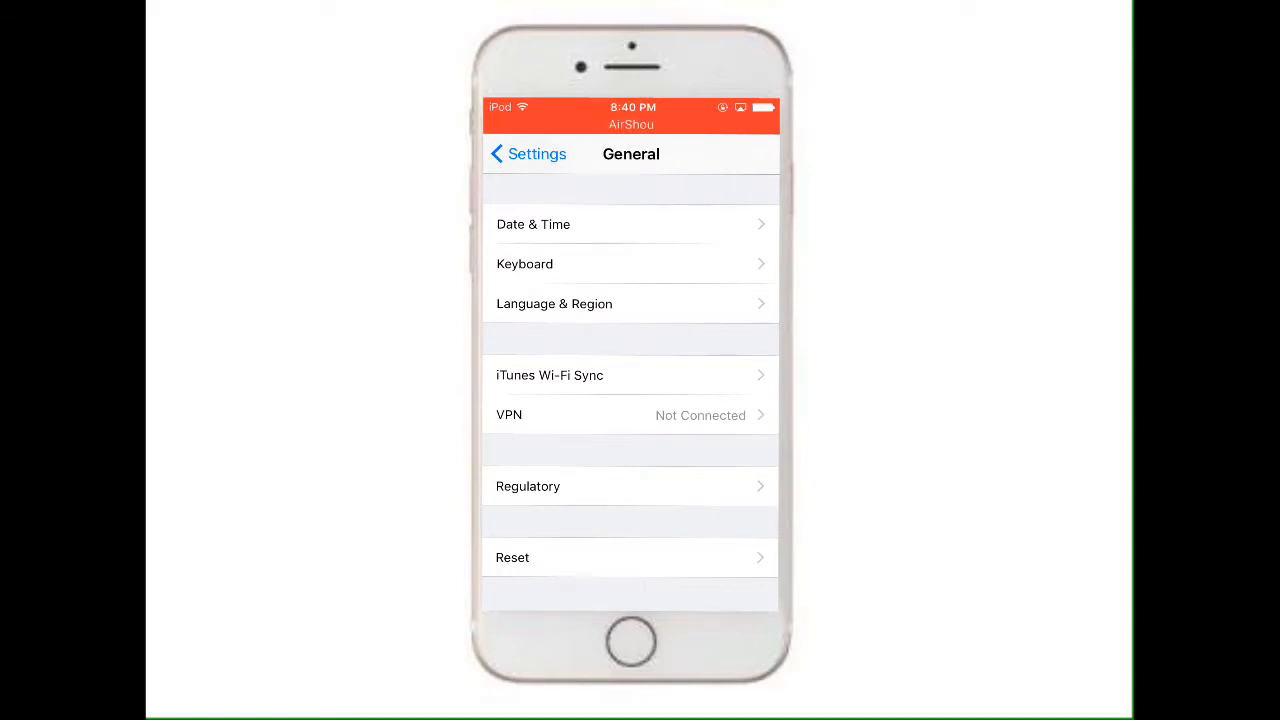
On the Reset page, choose Reset Home Screen Layout and confirm the reset.
scroll("up", 3)
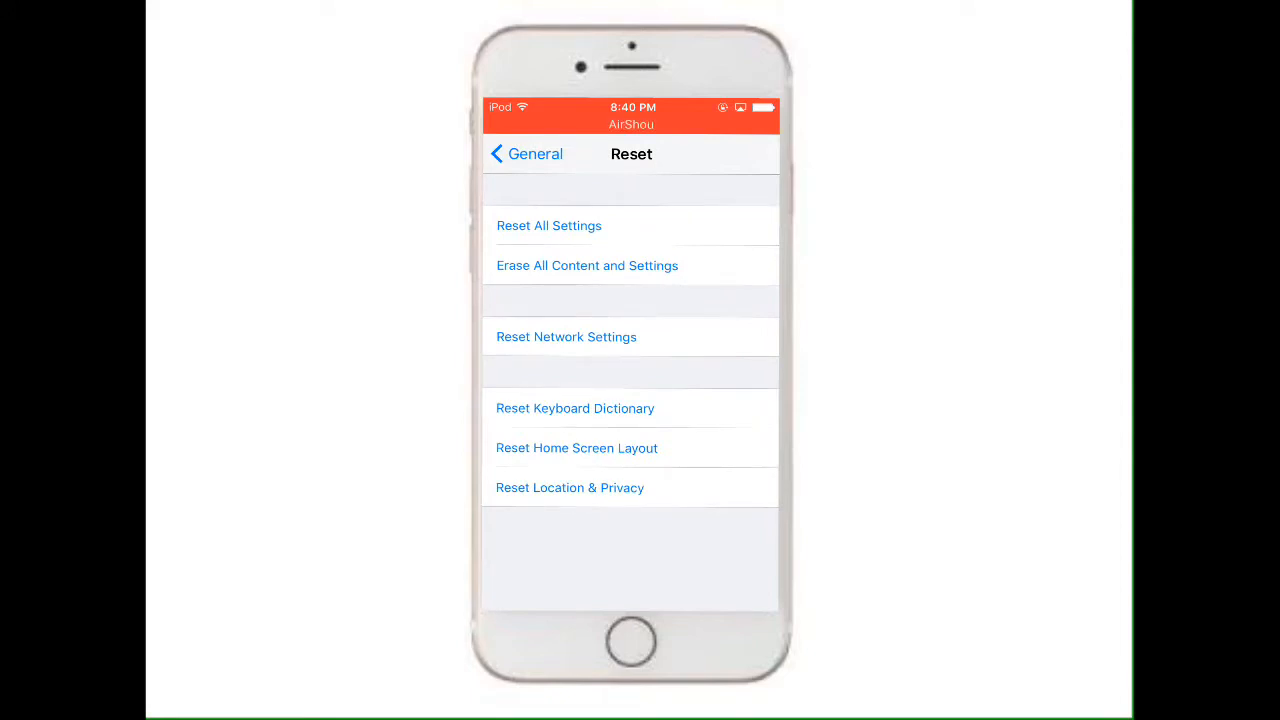
left_click(576, 447)
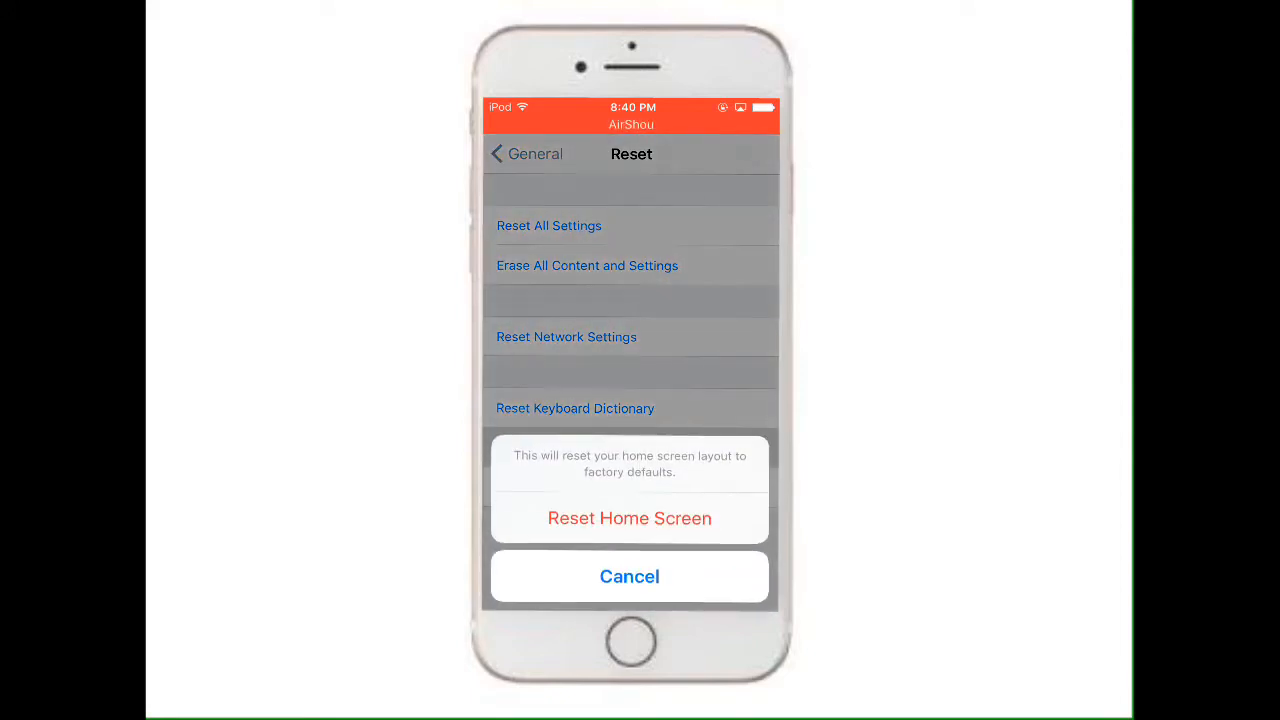
left_click(629, 576)
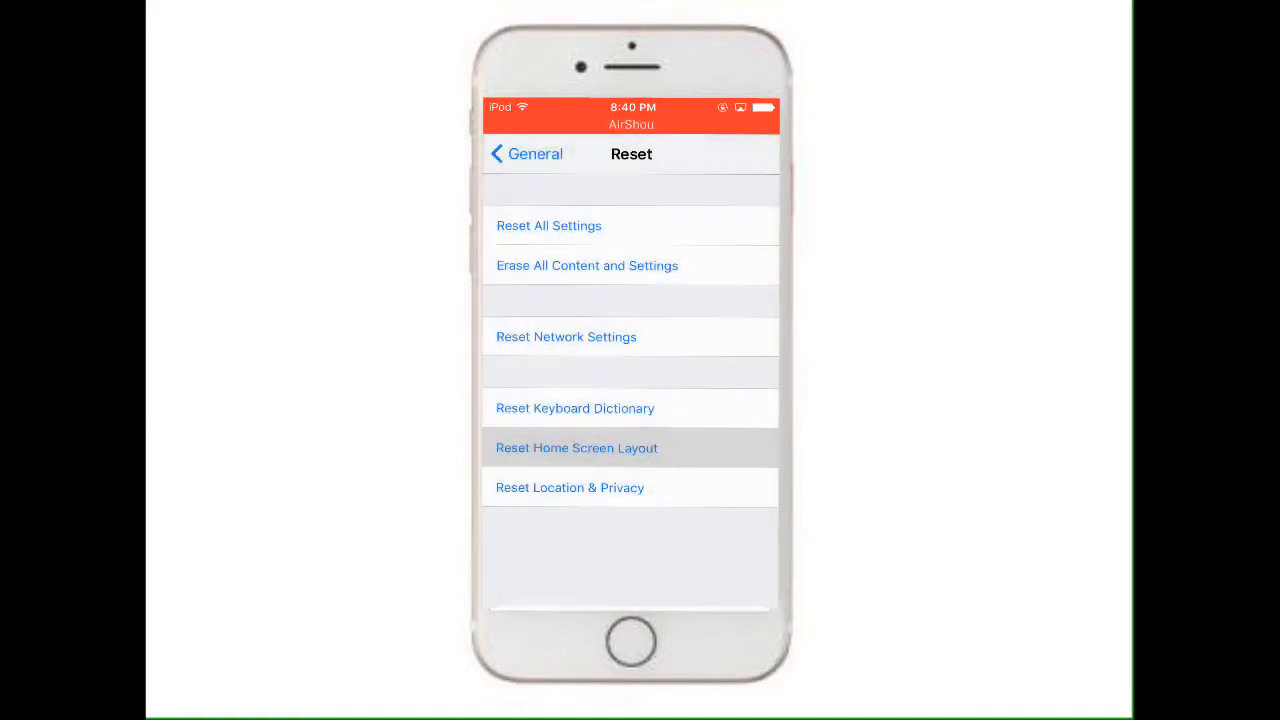